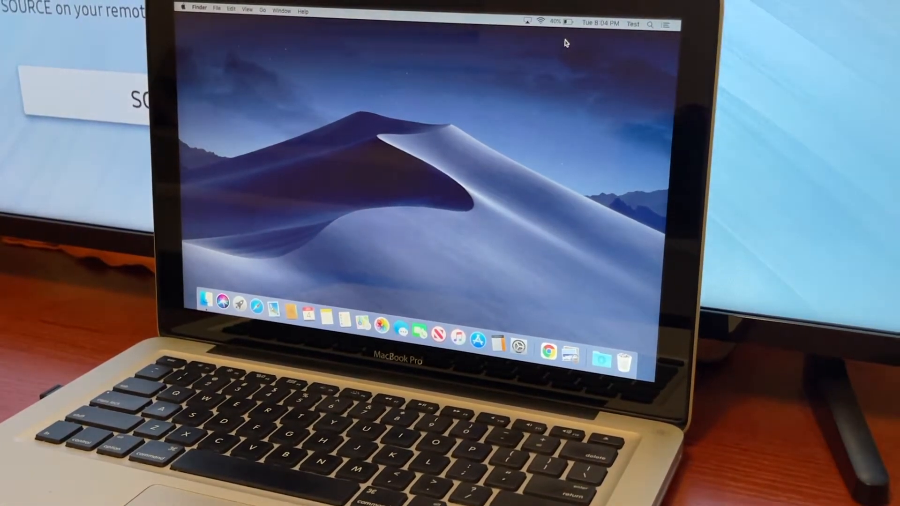
Choose Room TV as the AirPlay destination so the MacBook desktop mirrors onto it
left_click(526, 23)
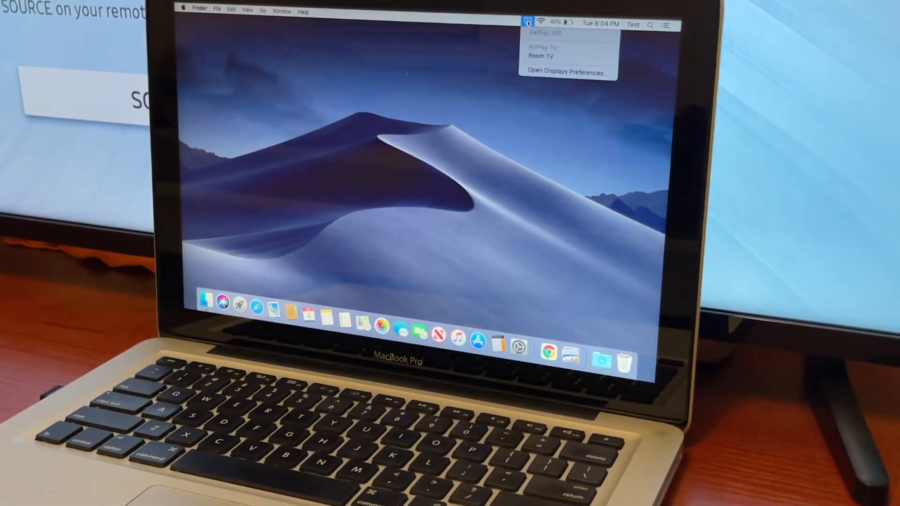
left_click(539, 55)
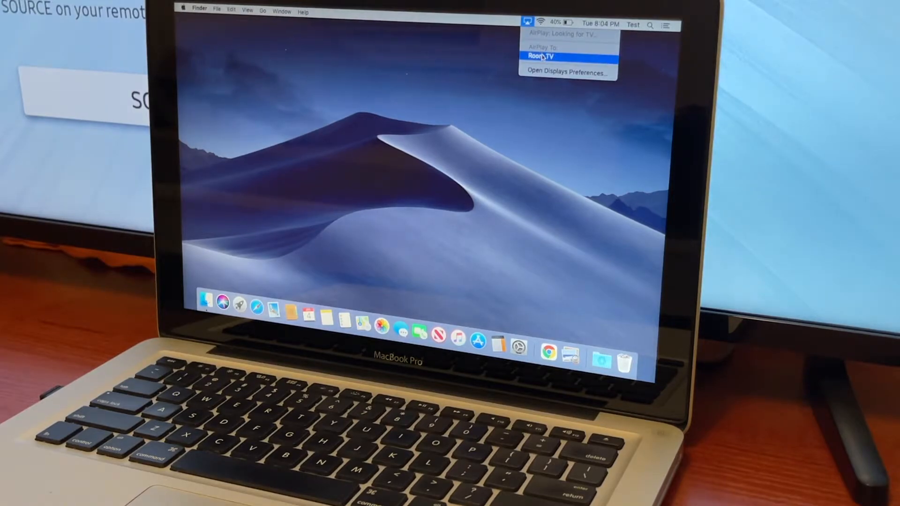
left_click(543, 55)
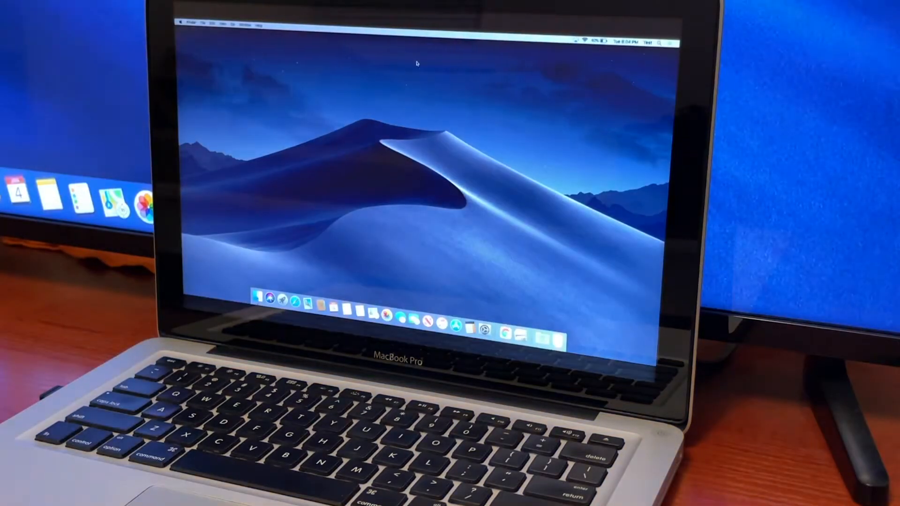